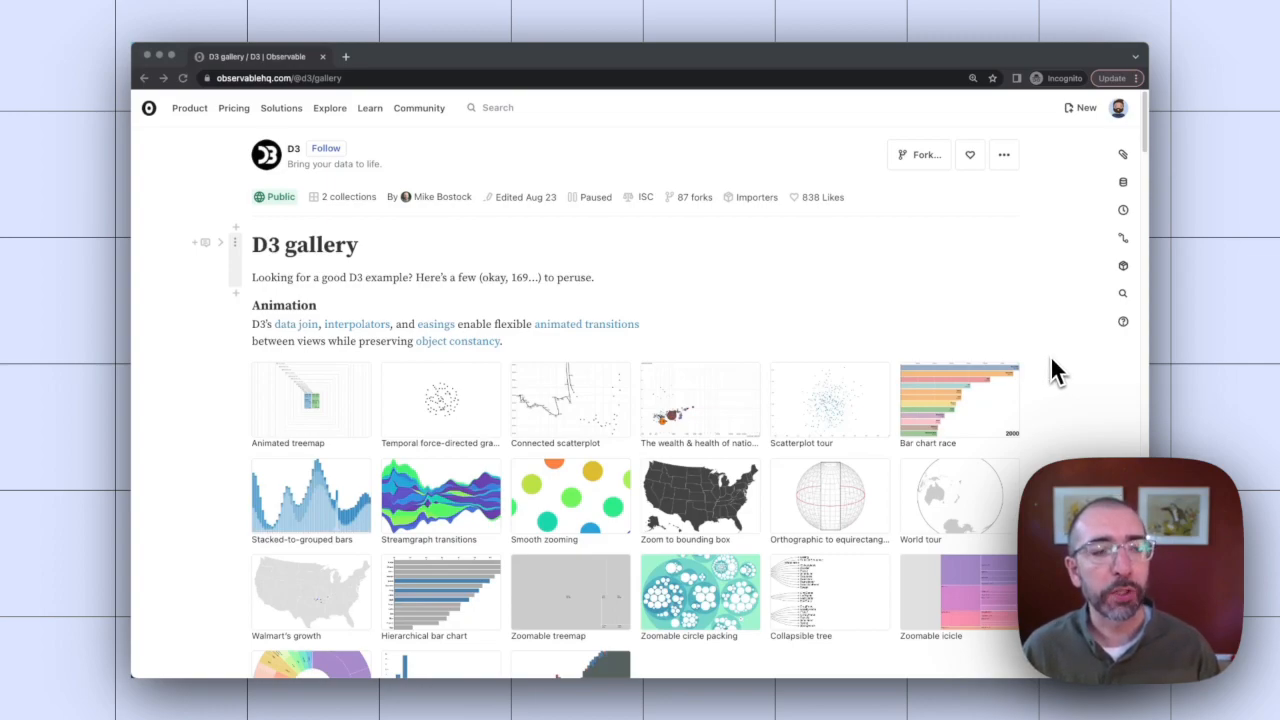
mouse_move(1068, 384)
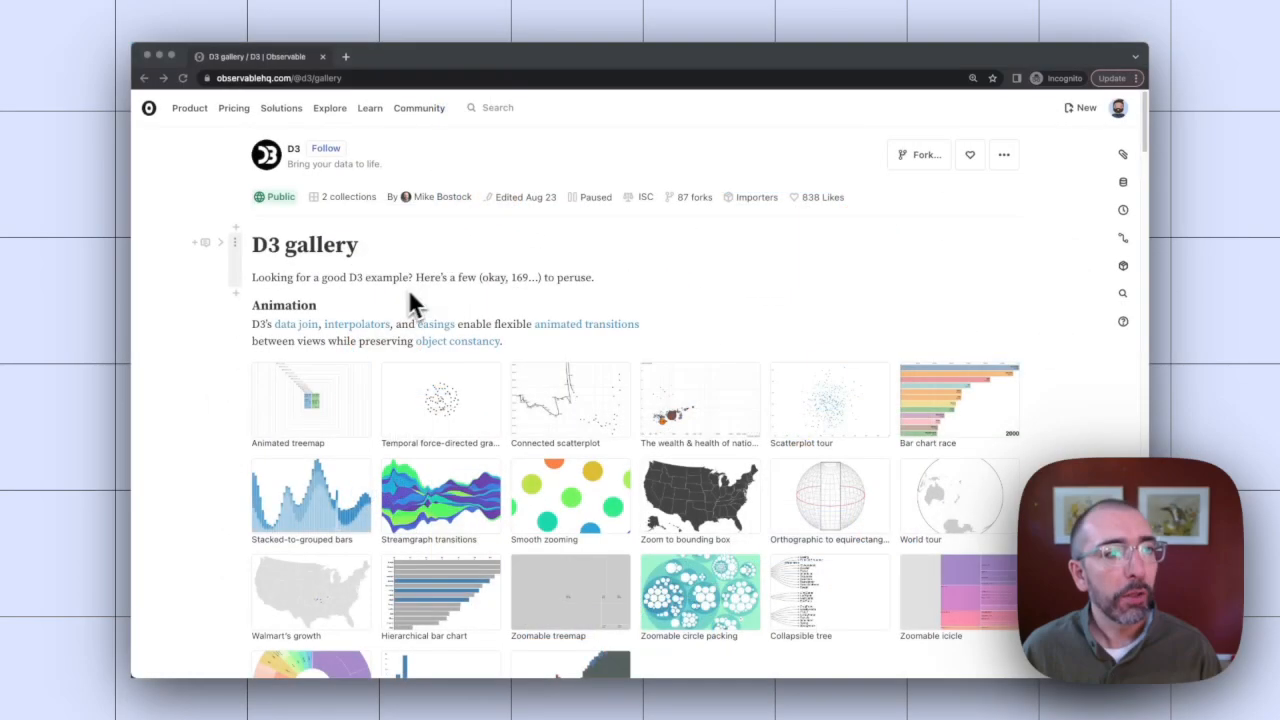
mouse_move(1064, 350)
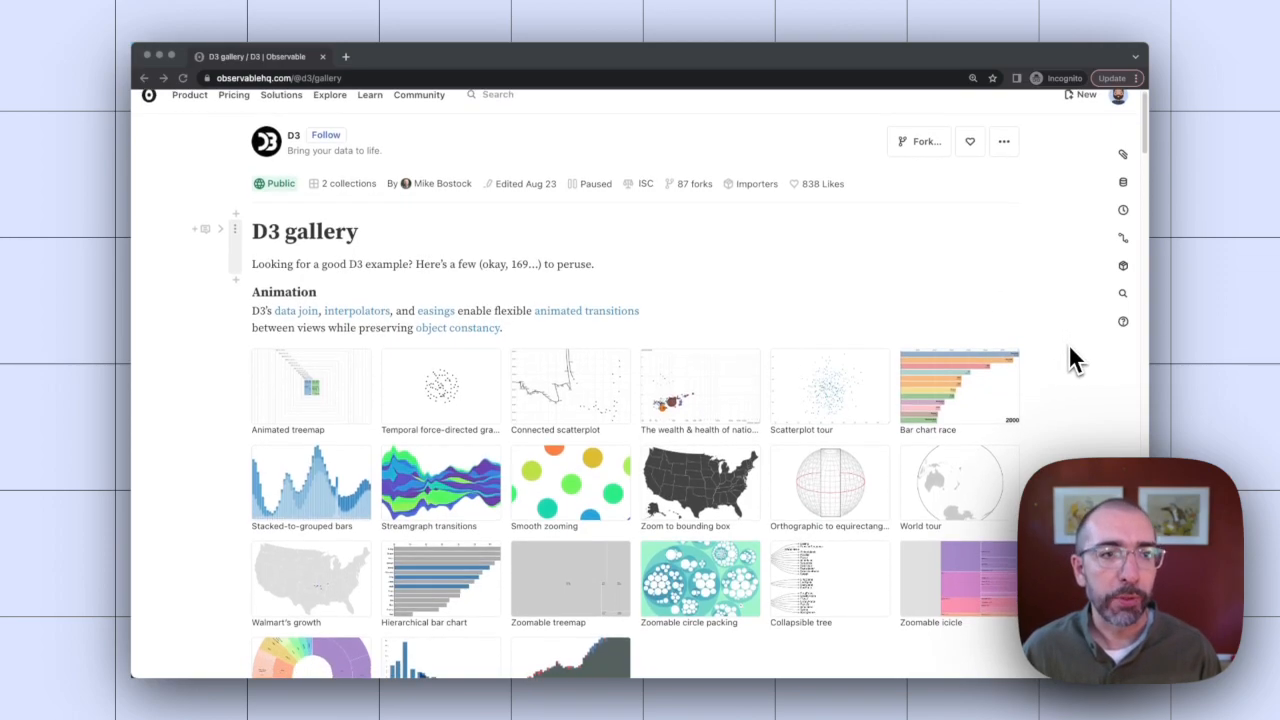
- Scroll through the D3 Line chart template notebook before forking it
scroll("down", 3)
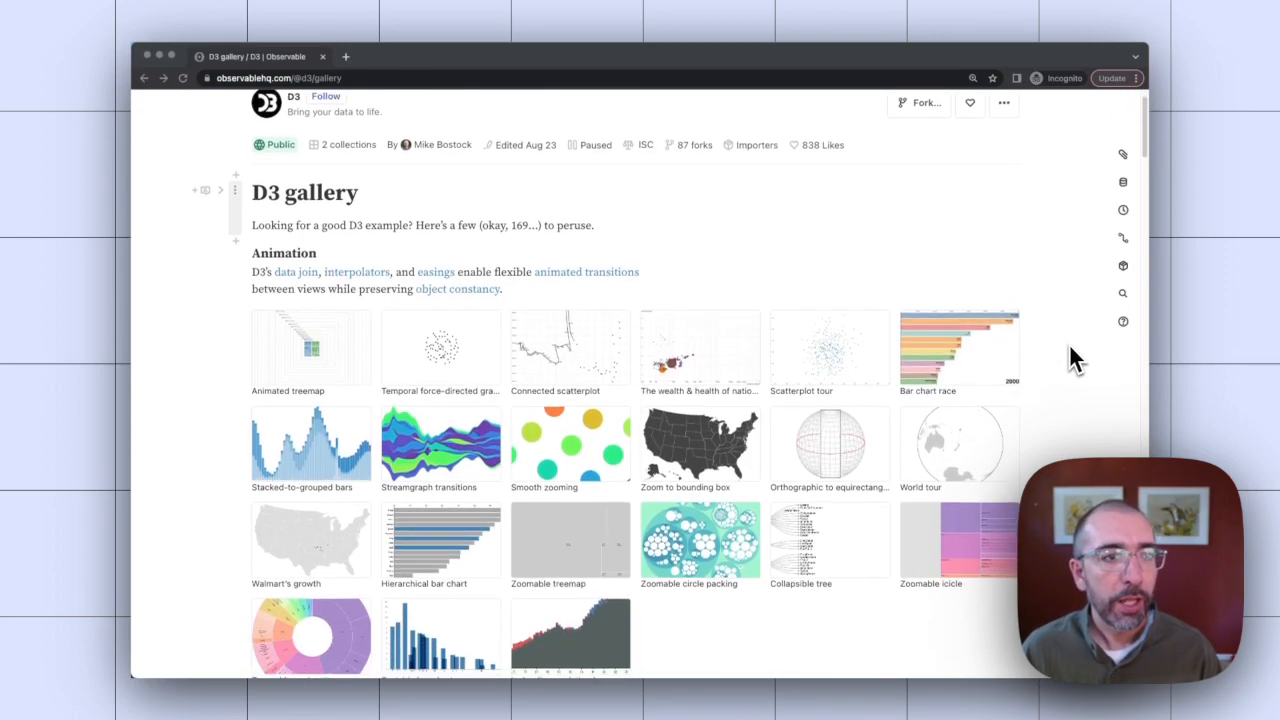
scroll("down", 3)
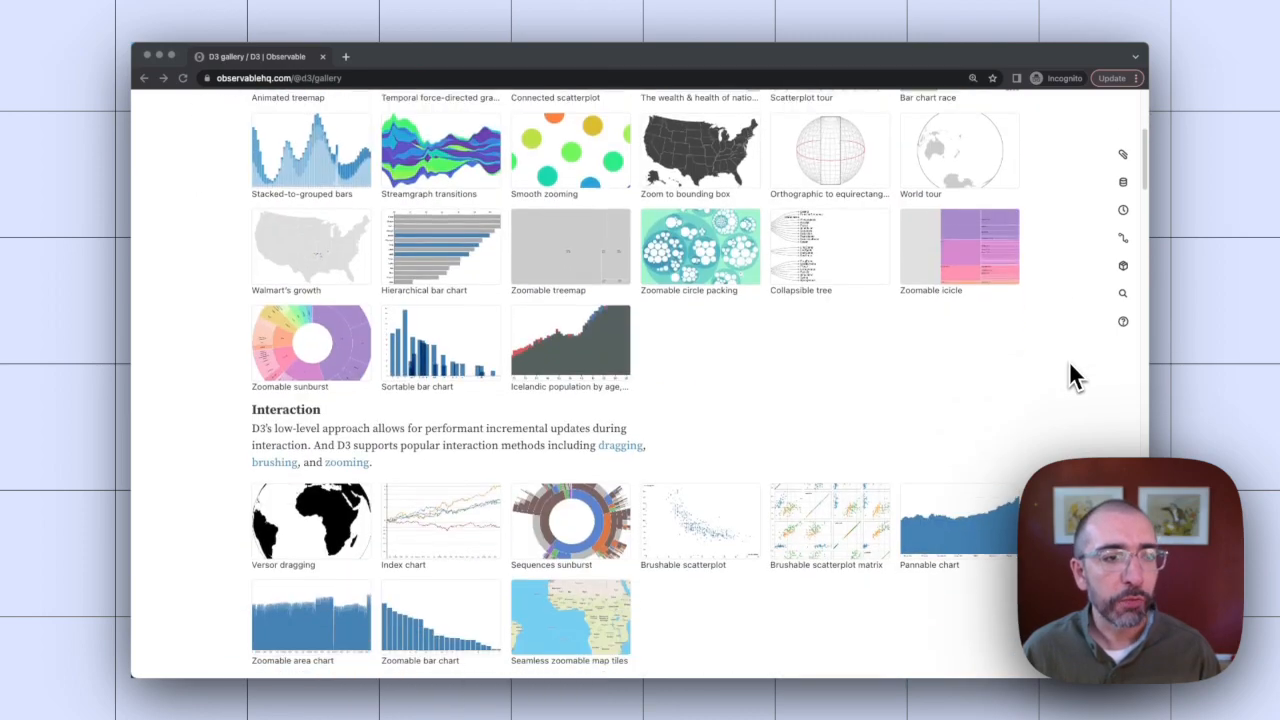
scroll("down", 3)
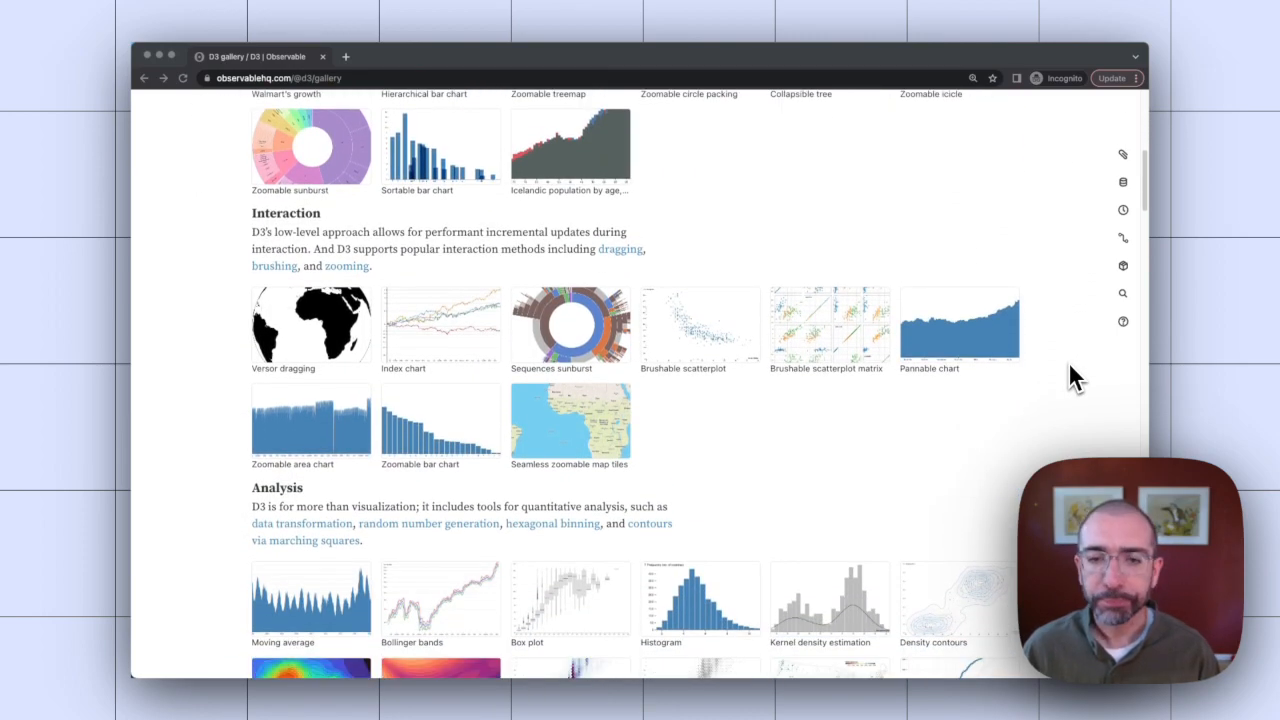
scroll("down", 3)
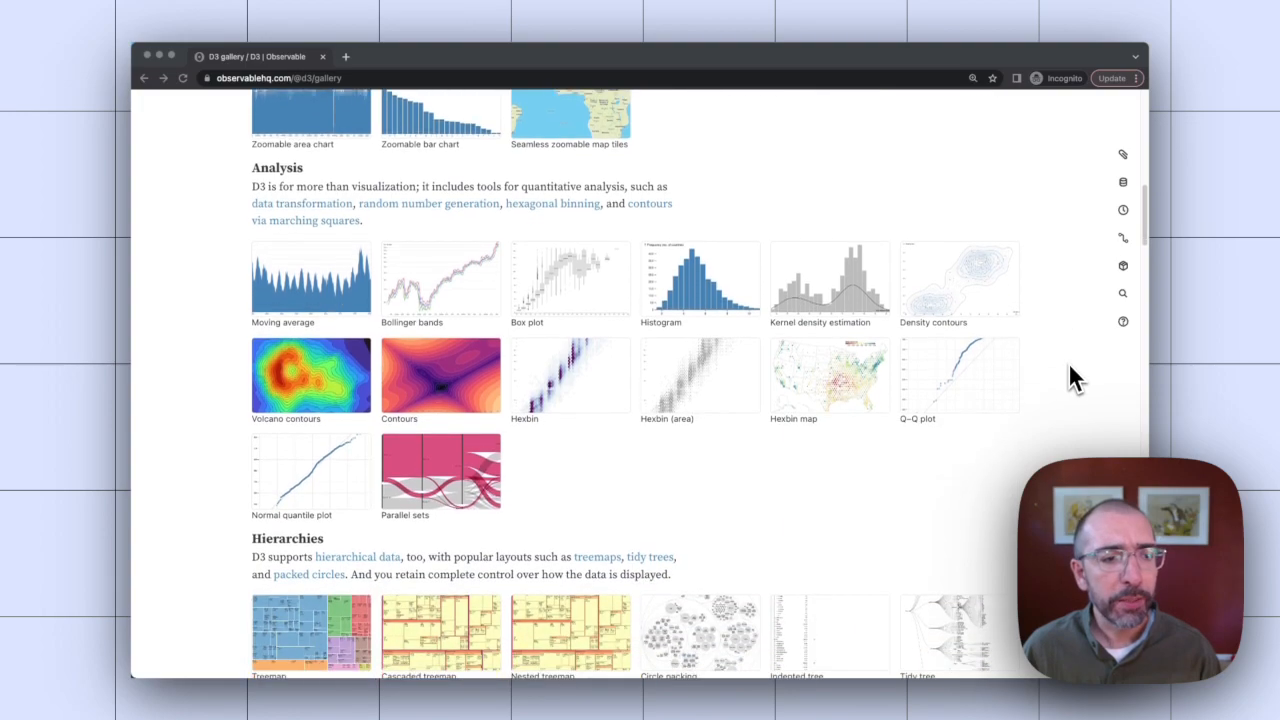
scroll("down", 3)
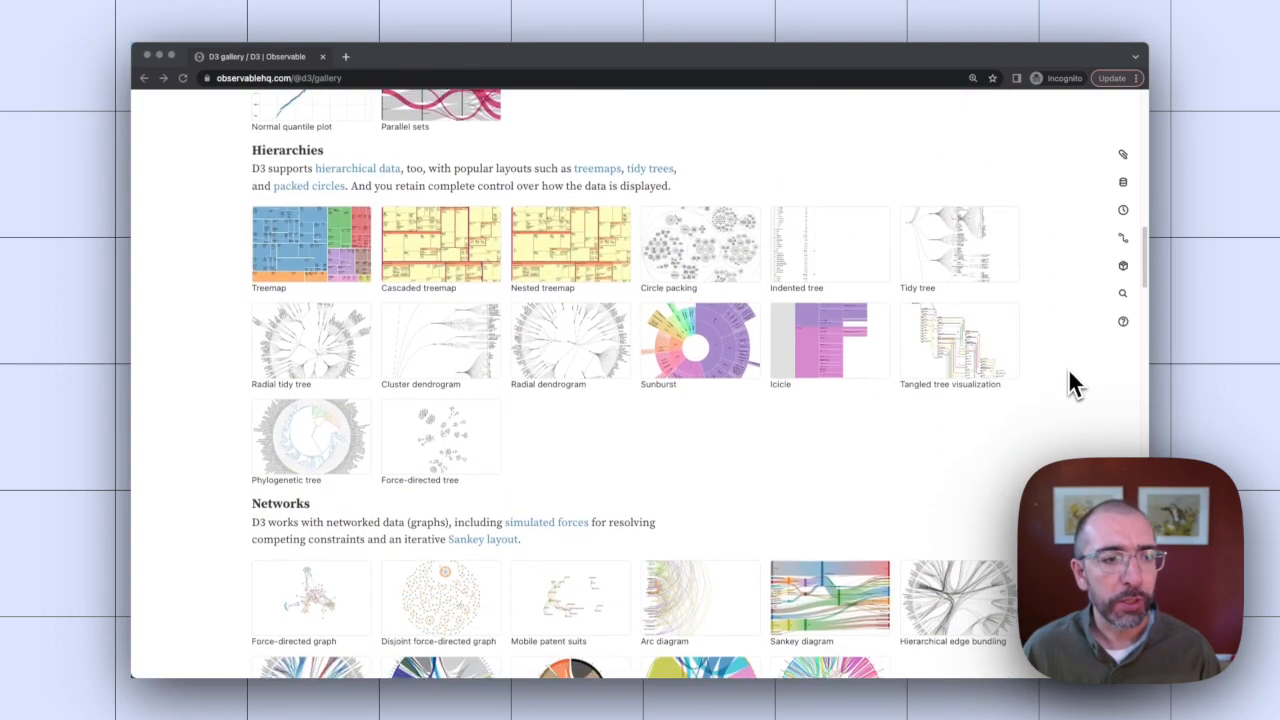
scroll("down", 3)
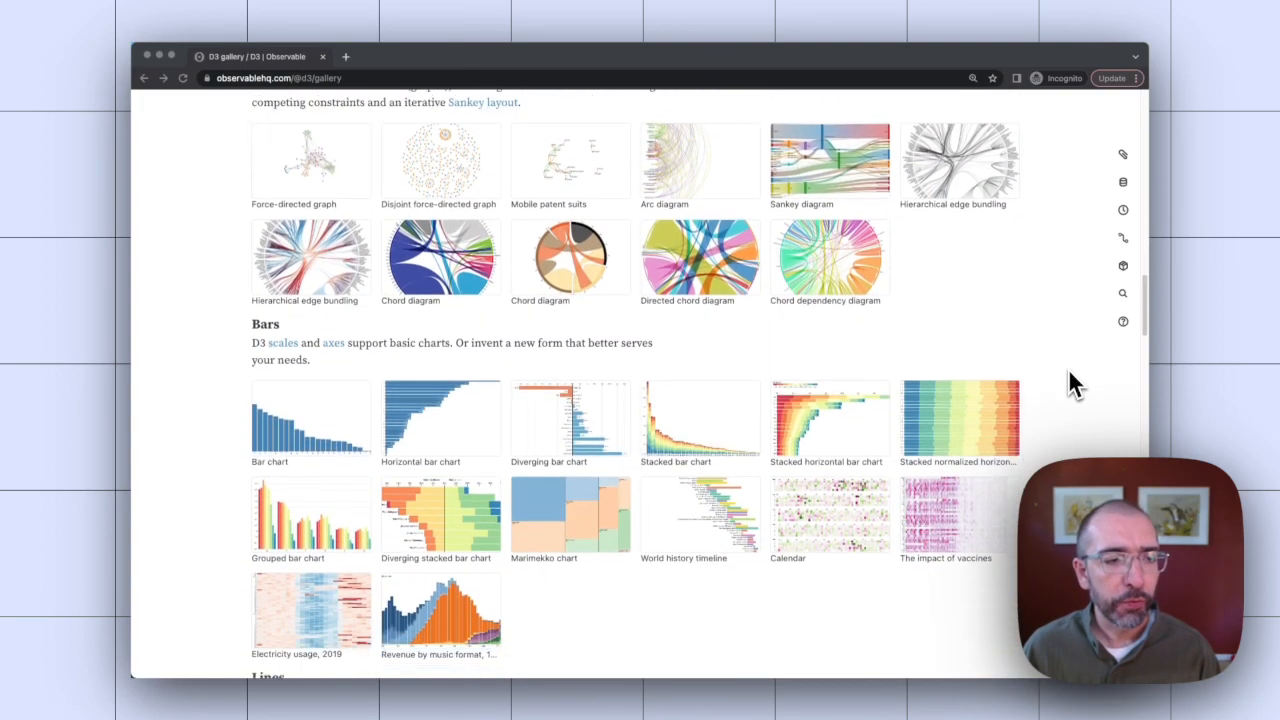
scroll("down", 3)
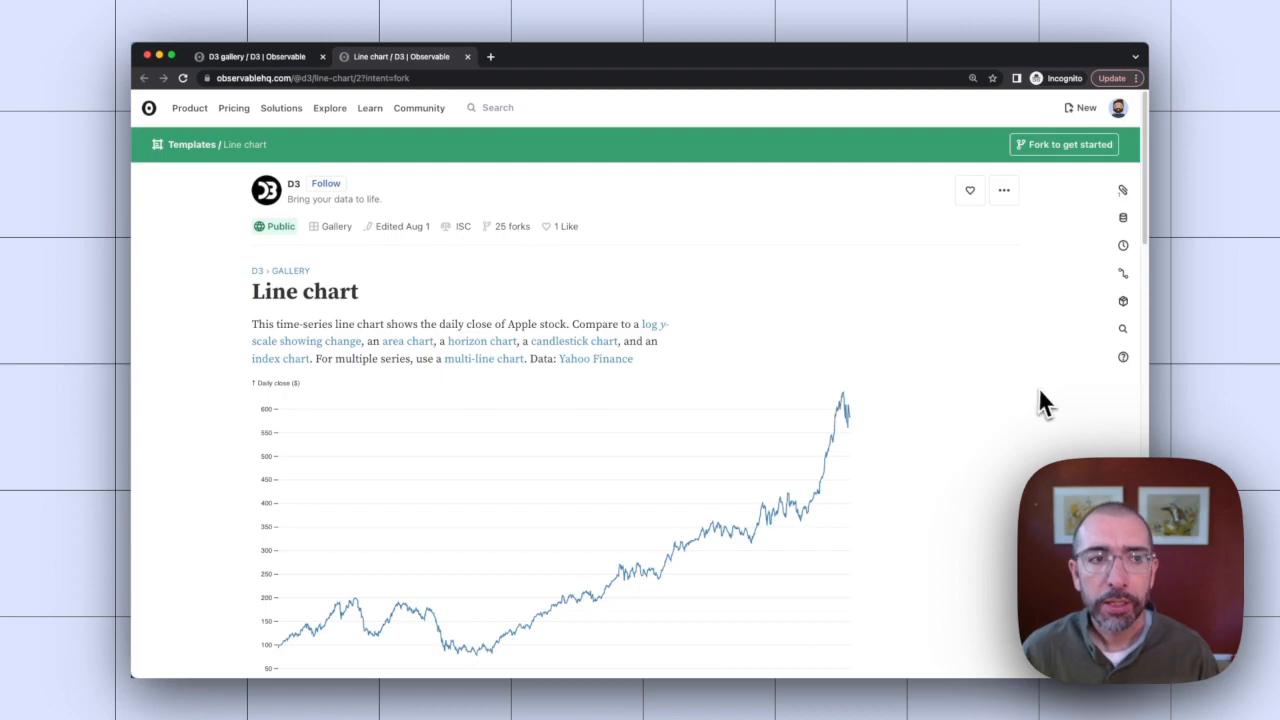
scroll("down", 3)
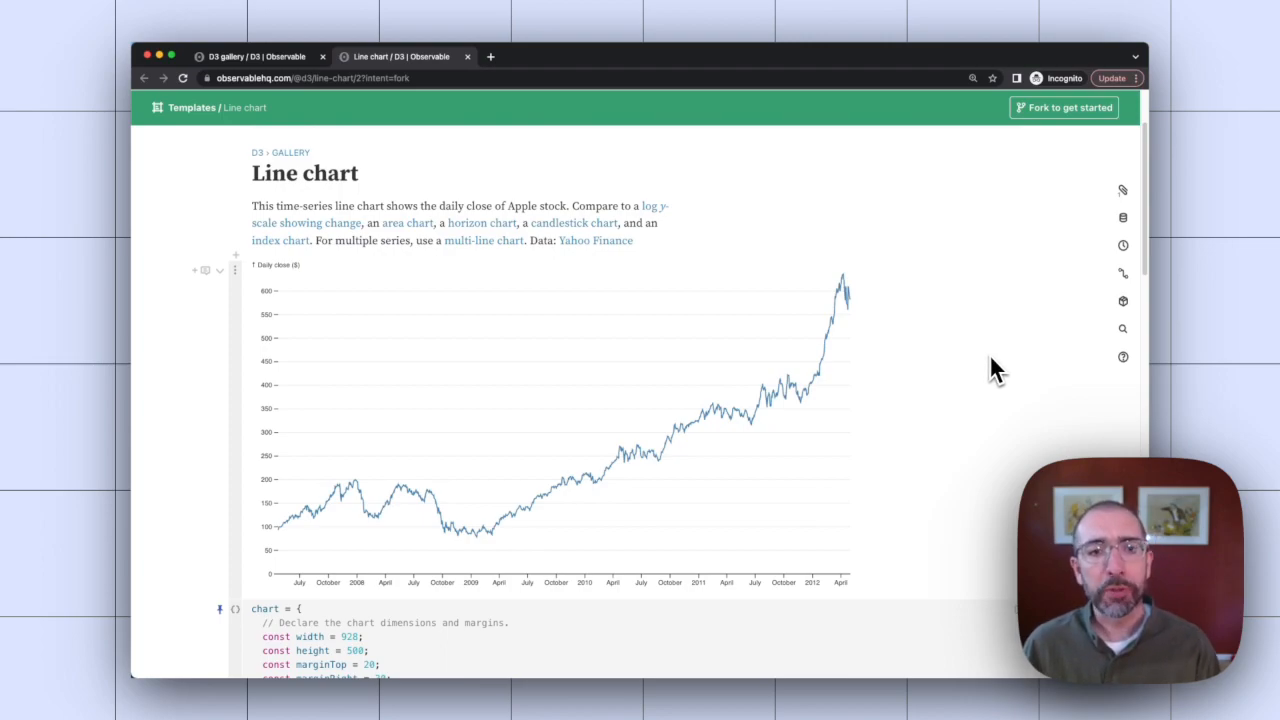
mouse_move(996, 332)
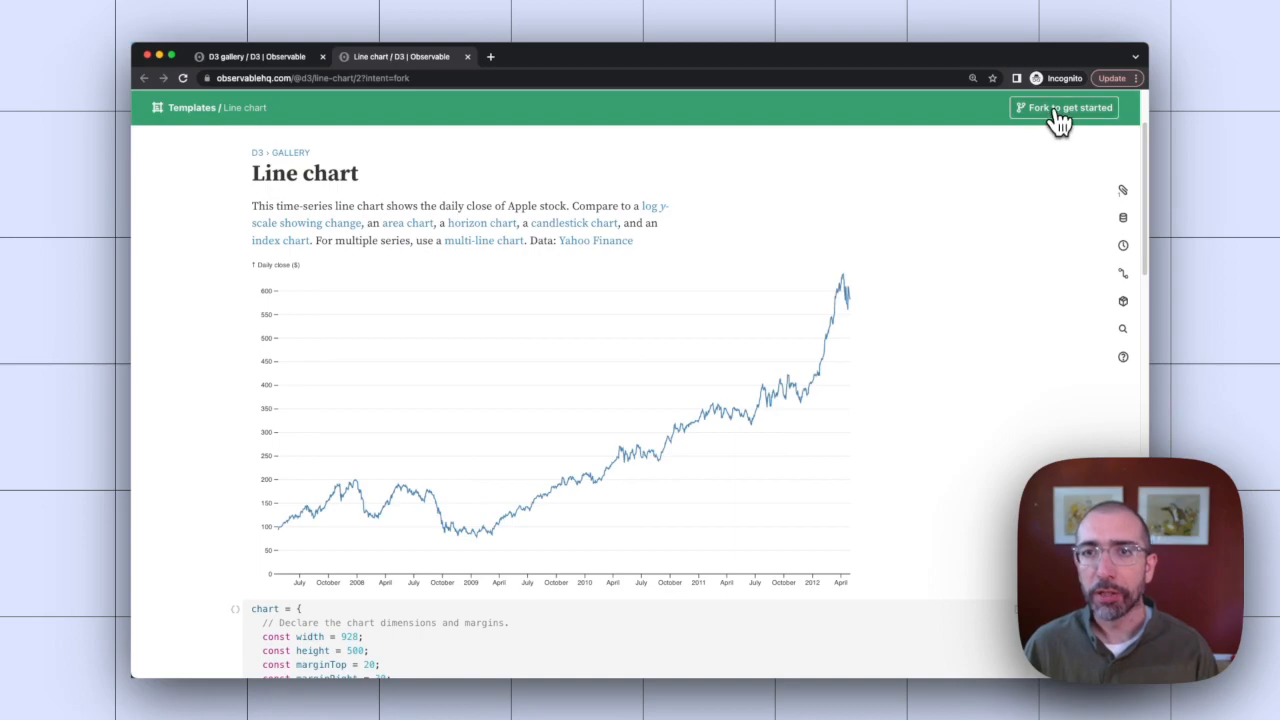
- Fork the Line chart template into your workspace with Public visibility
left_click(1064, 108)
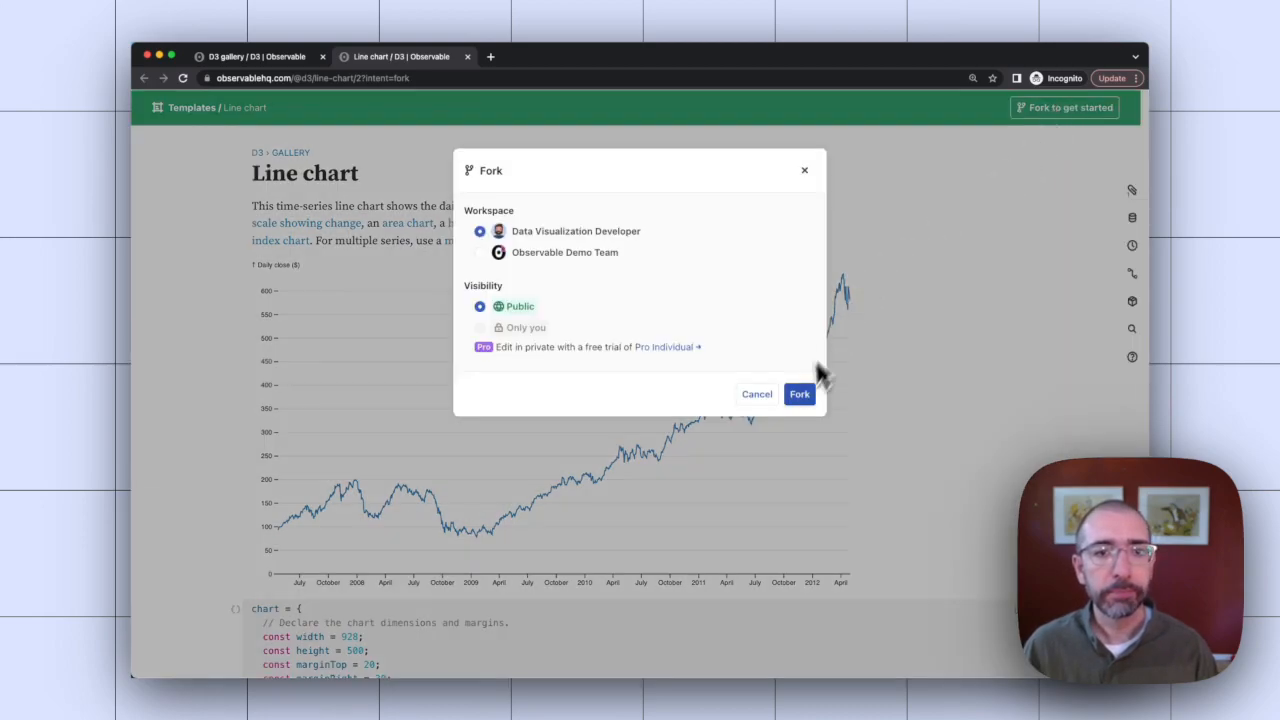
left_click(800, 392)
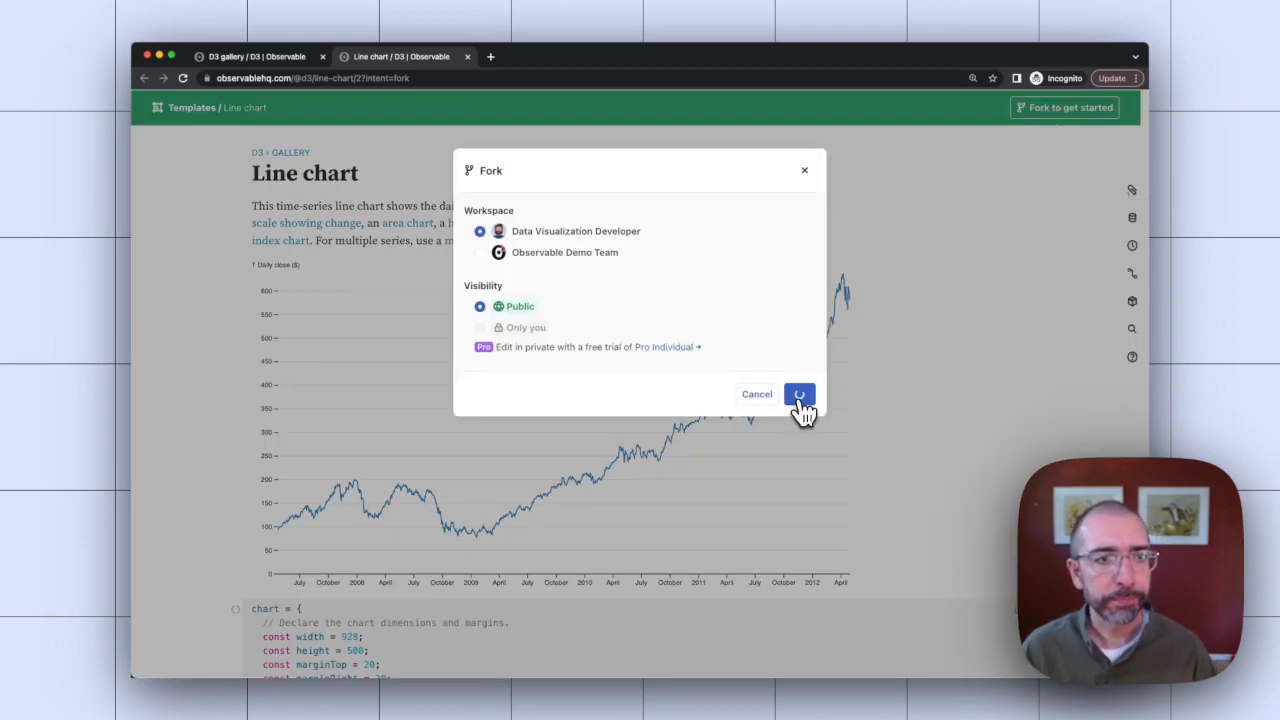
left_click(800, 392)
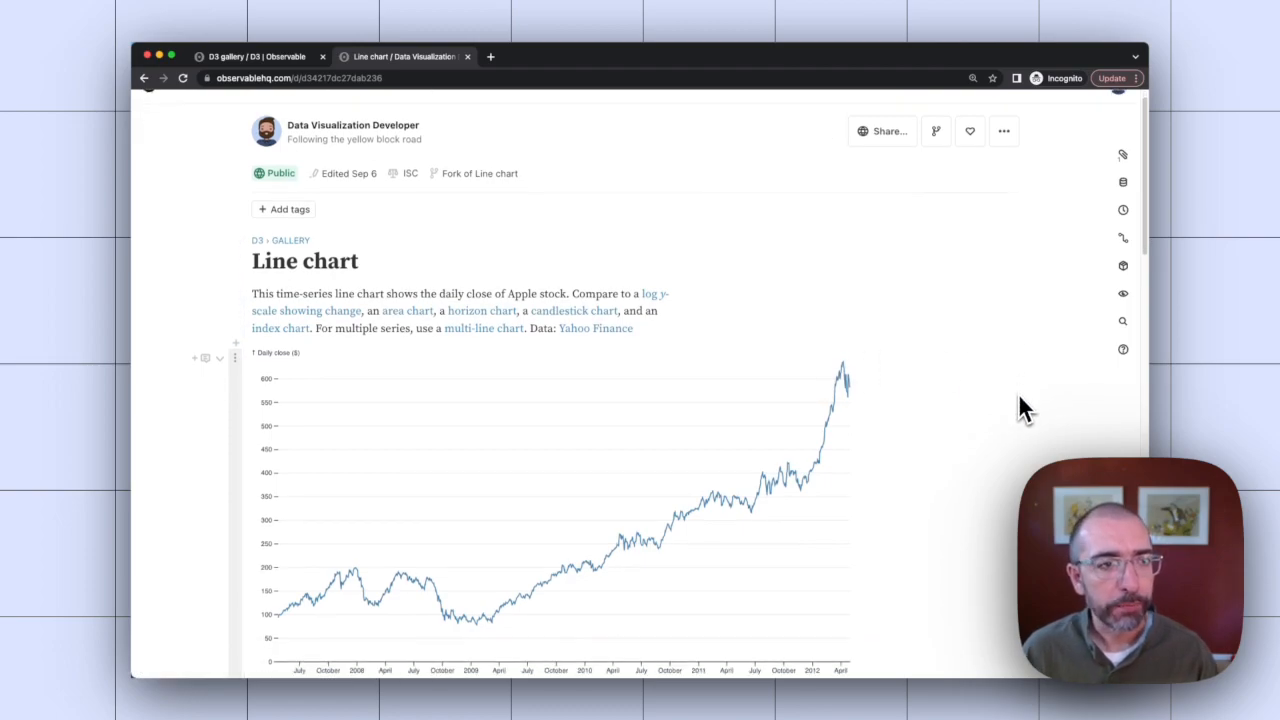
- Upload mta.csv as a file attachment and insert a cell loading it
scroll("down", 3)
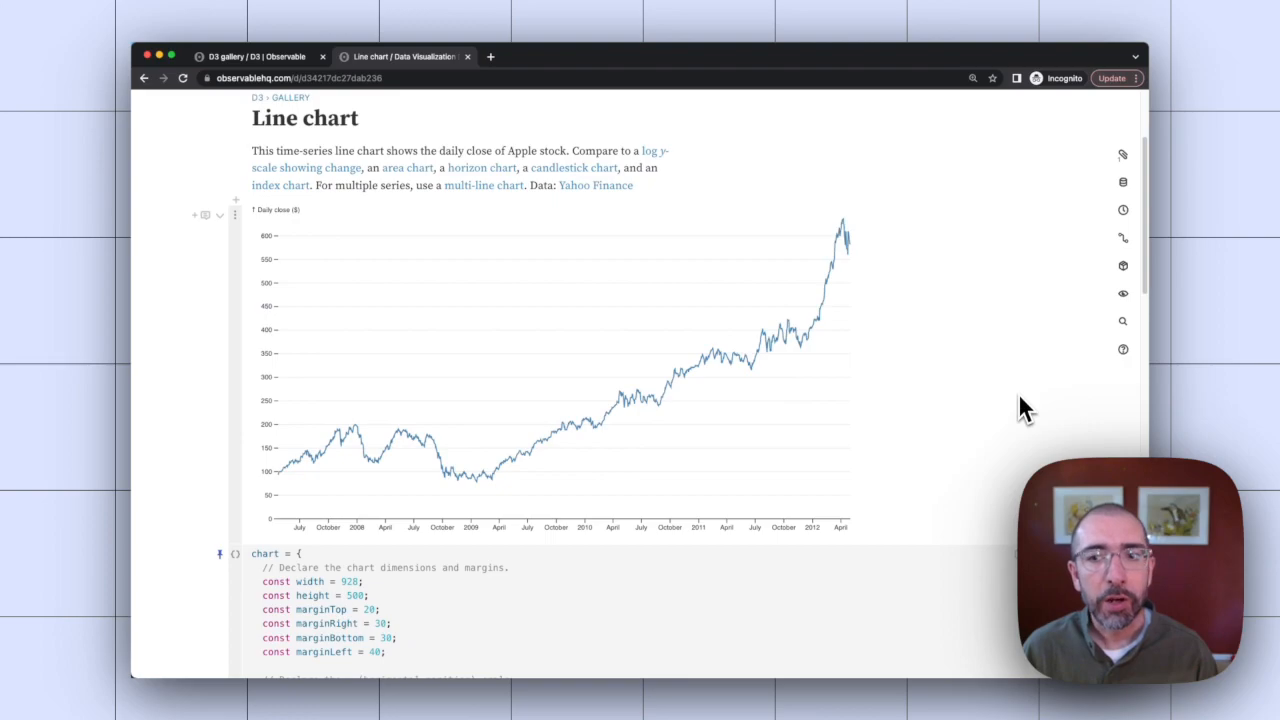
mouse_move(1032, 414)
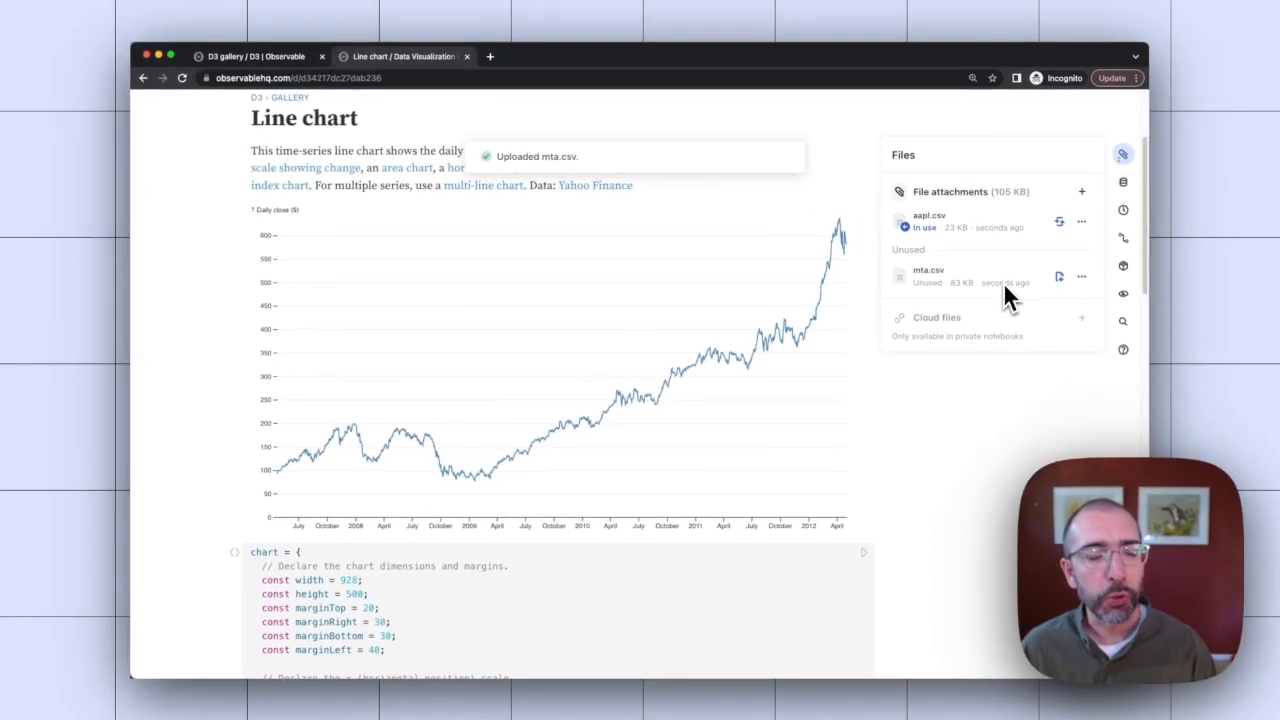
mouse_move(1036, 318)
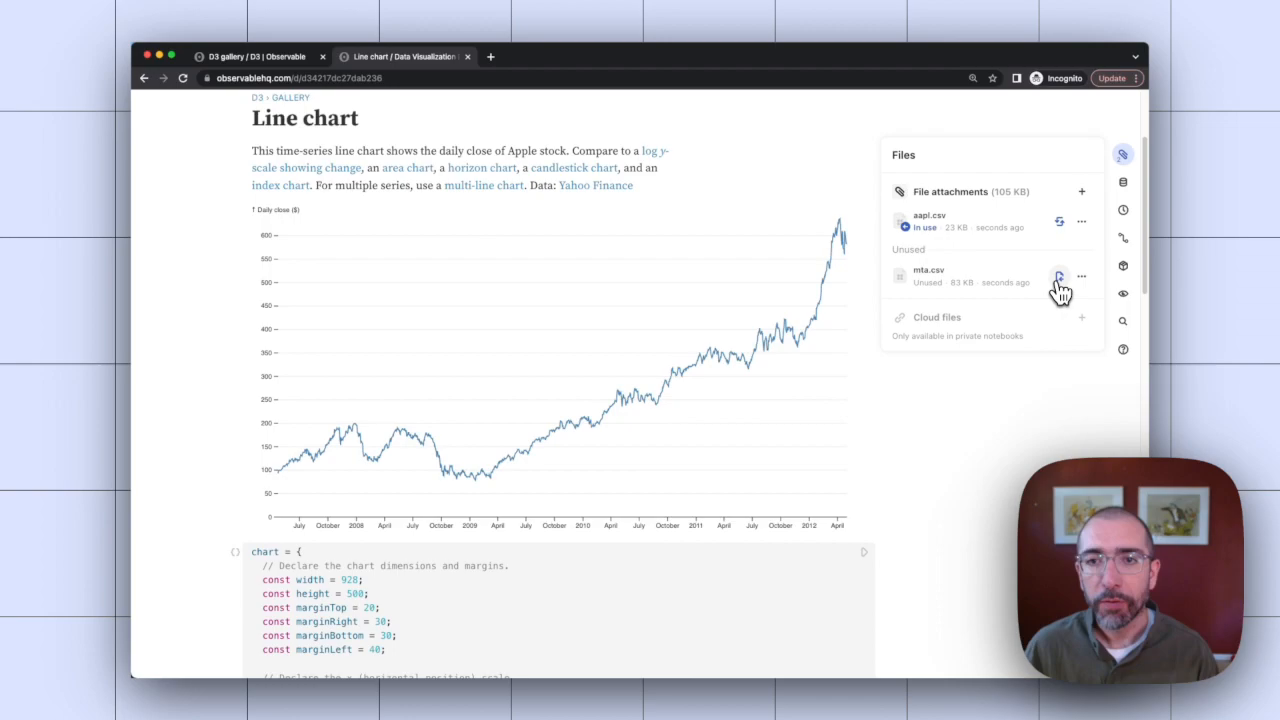
left_click(1060, 276)
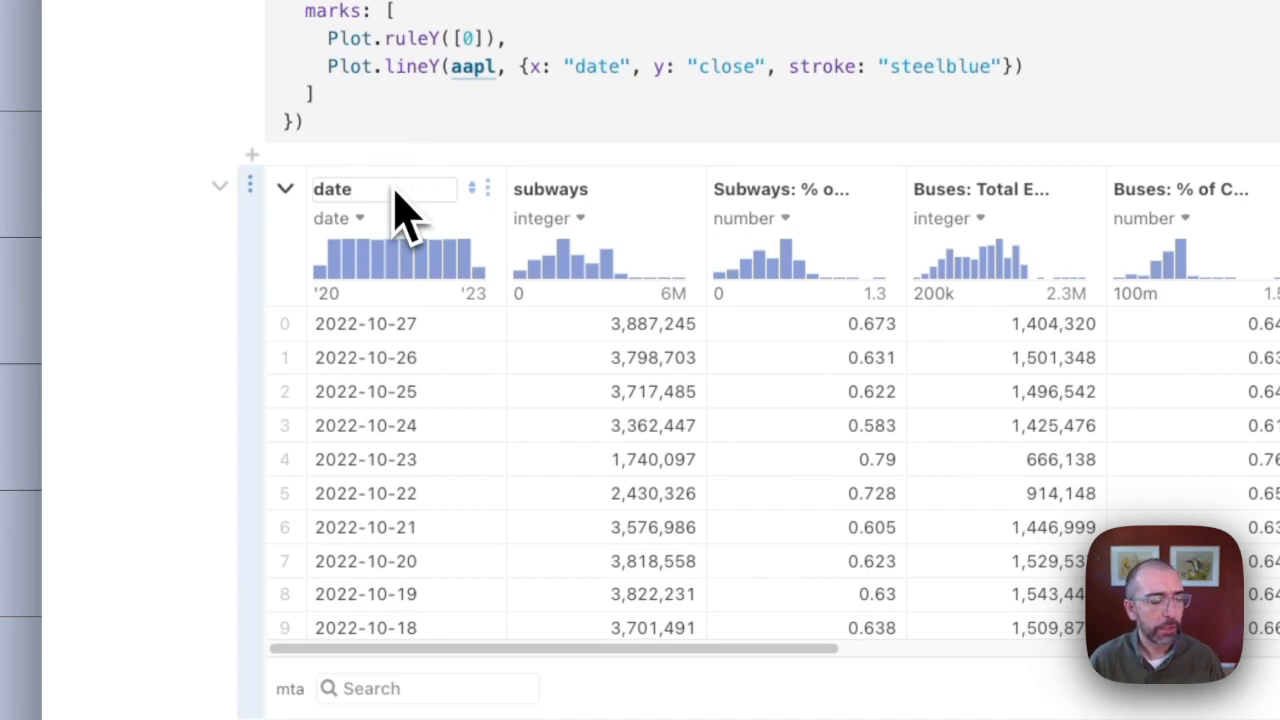
- Scroll to the mta.csv data table cell and the chart code
scroll("down", 3)
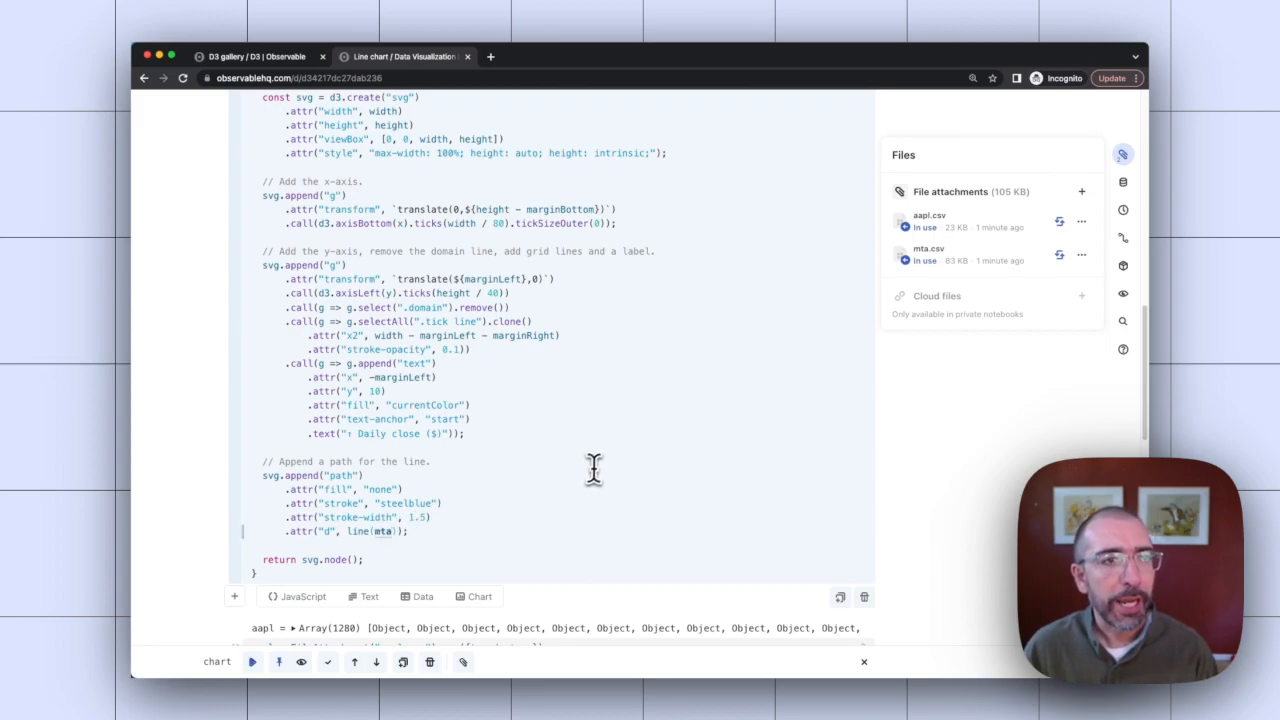
- Scroll the chart cell to swap aapl for mta with d.date and d.subways
scroll("down", 3)
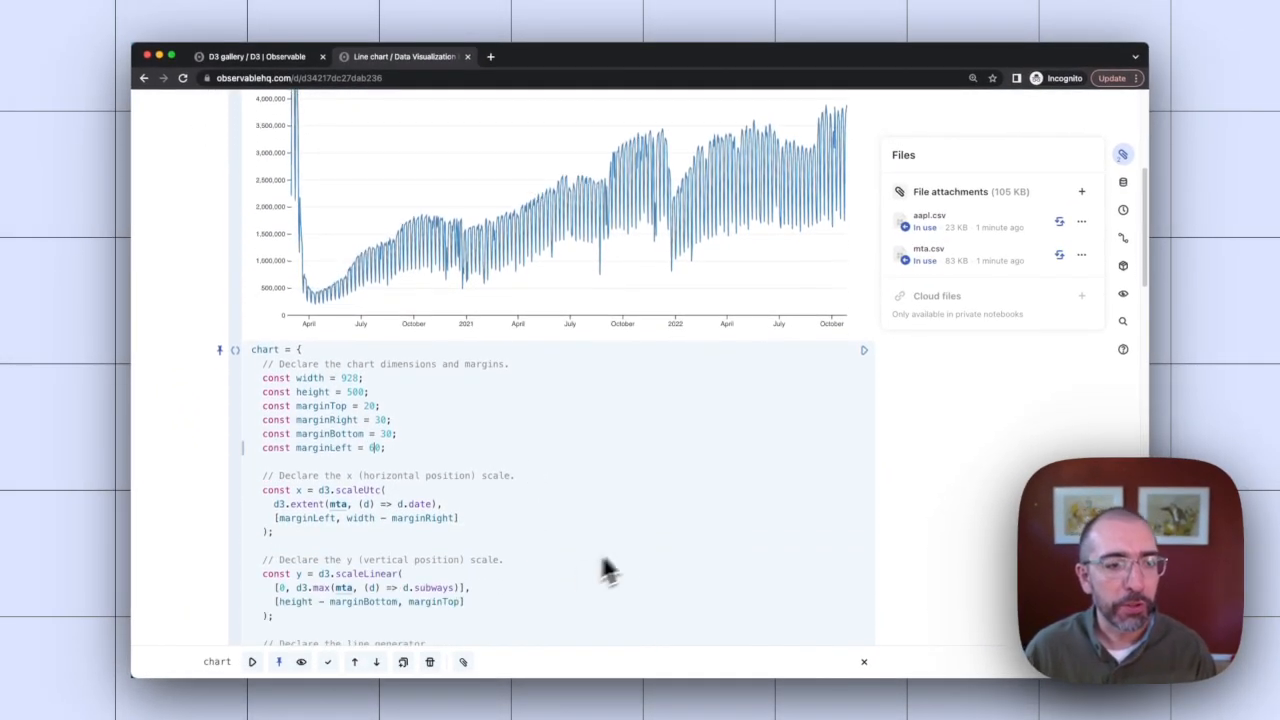
- Change the y-axis label text from Daily close to Subway Ridership
scroll("down", 3)
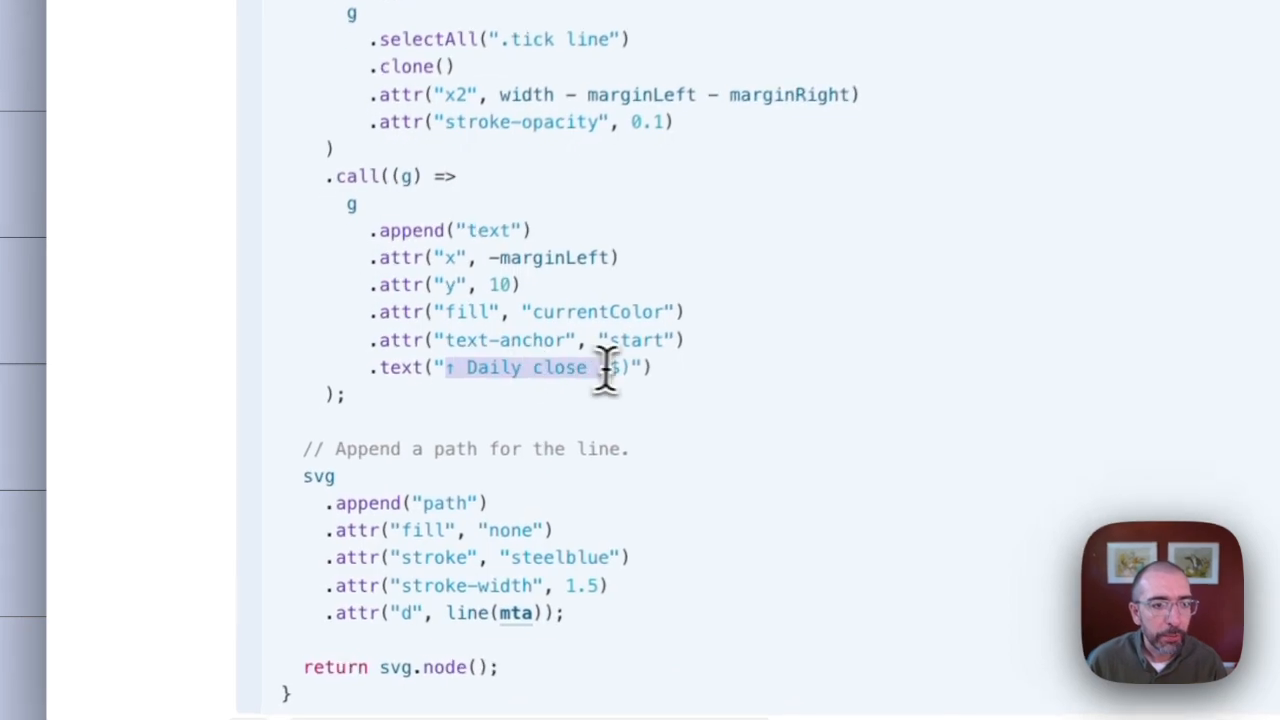
type("Suw\")")
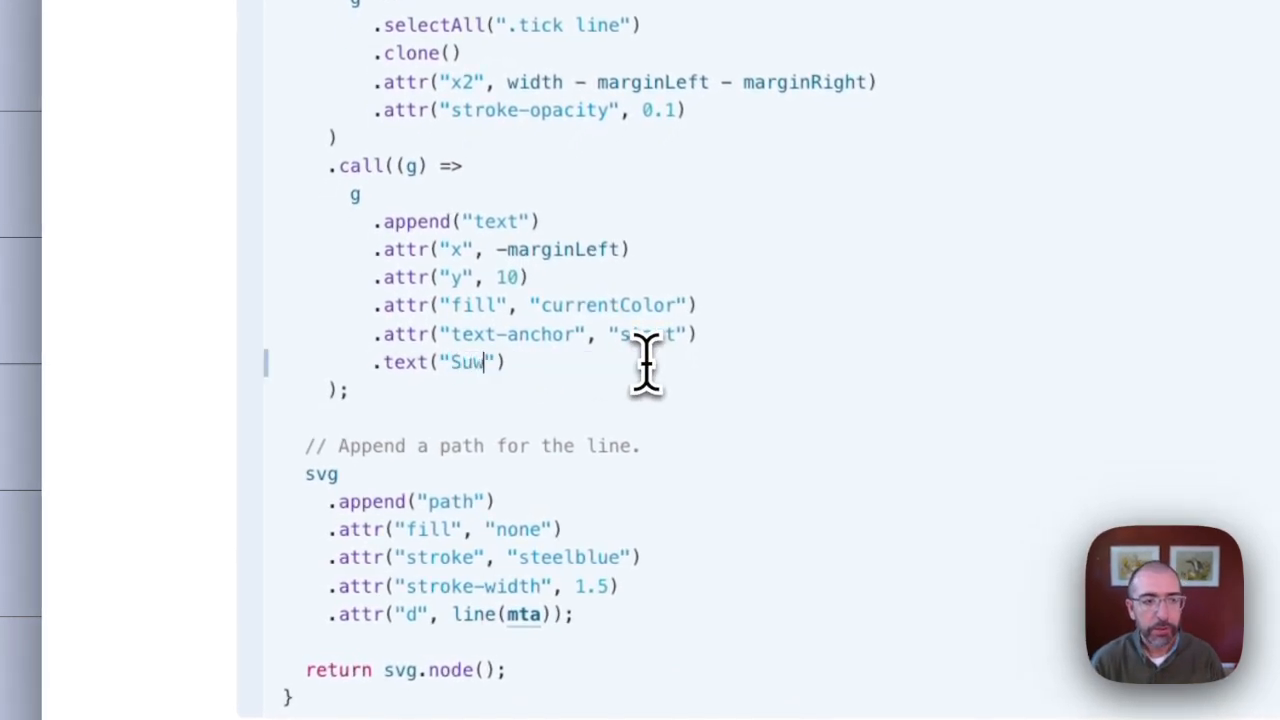
type("bway Ridersh")
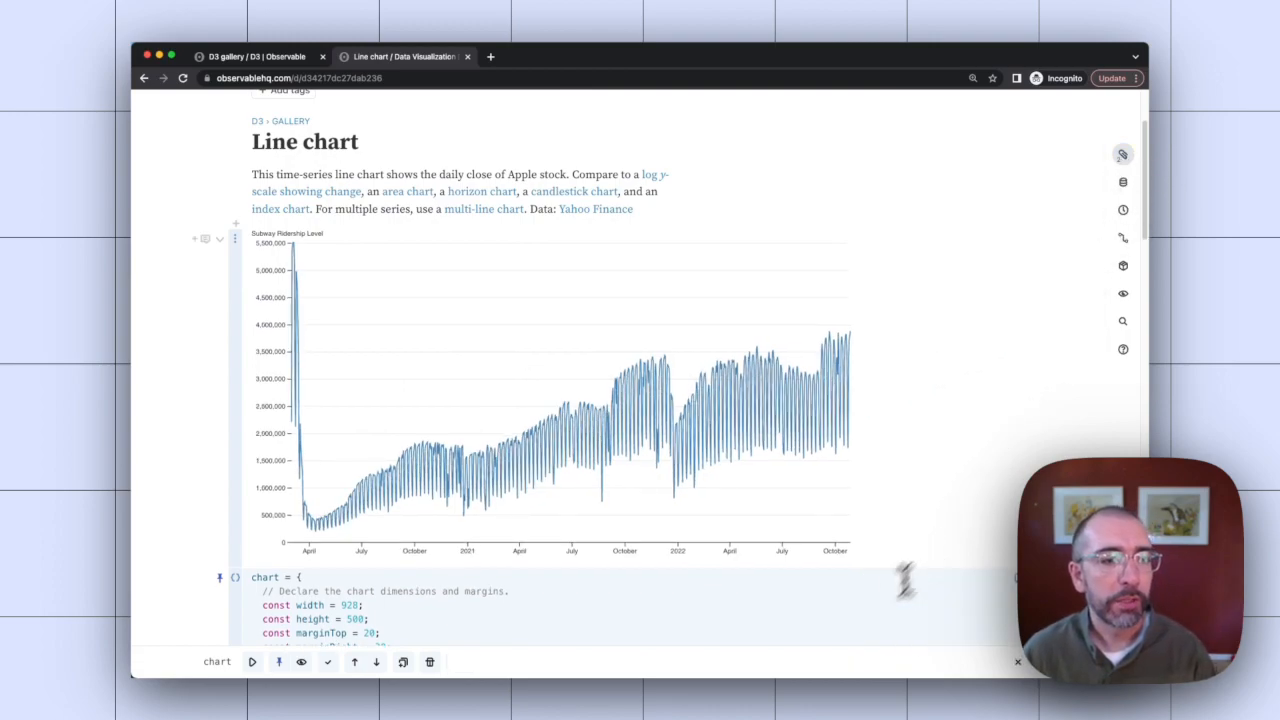
- Scroll to view the relabeled subway ridership chart and its dimension declarations
scroll("down", 3)
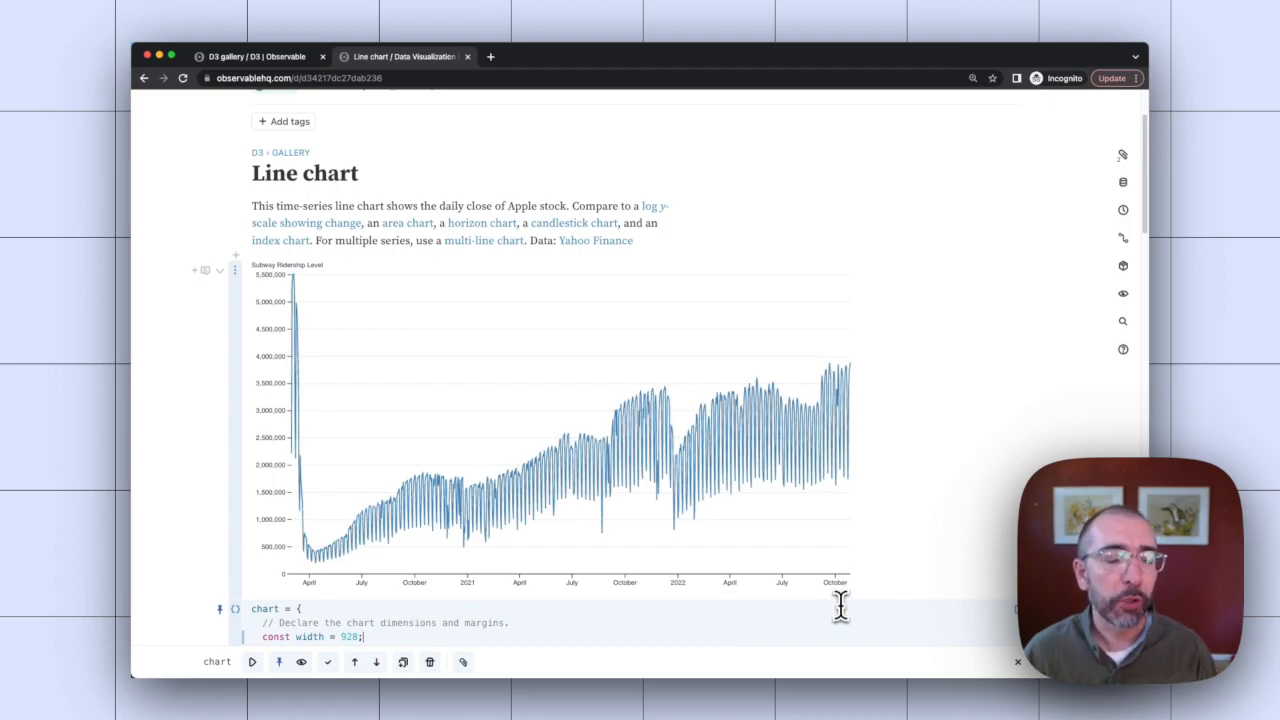
mouse_move(918, 598)
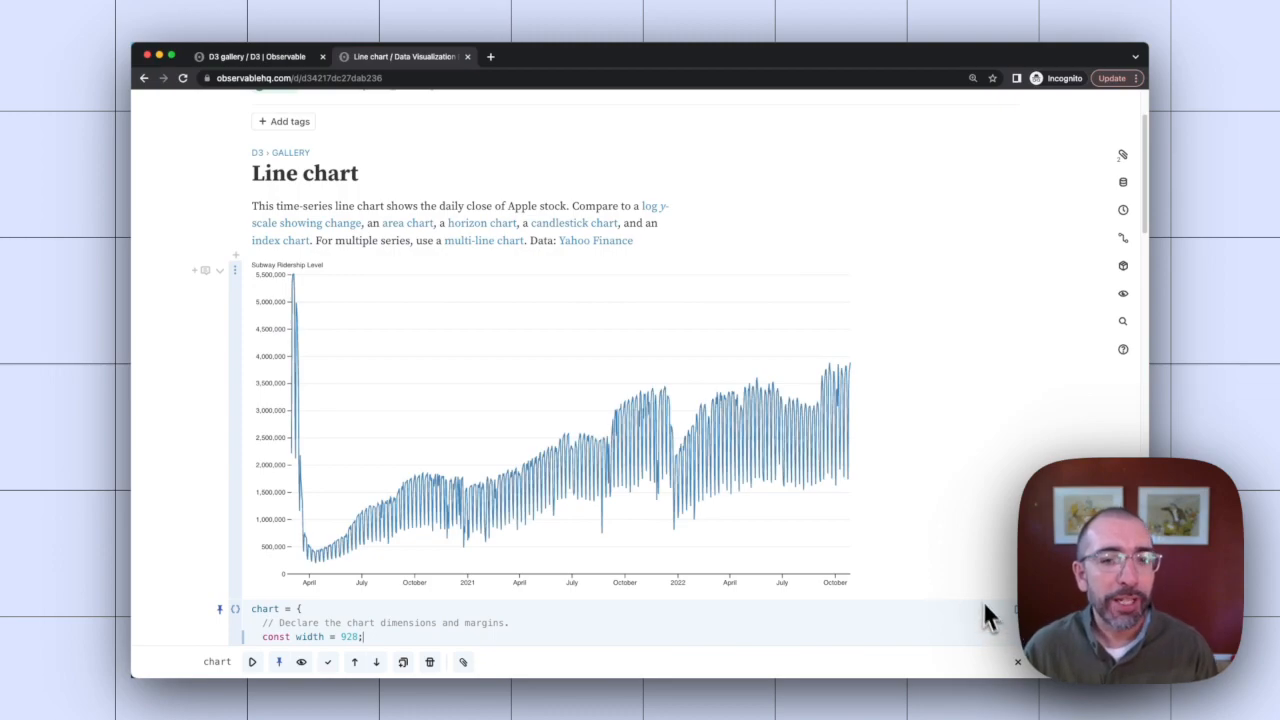
mouse_move(980, 590)
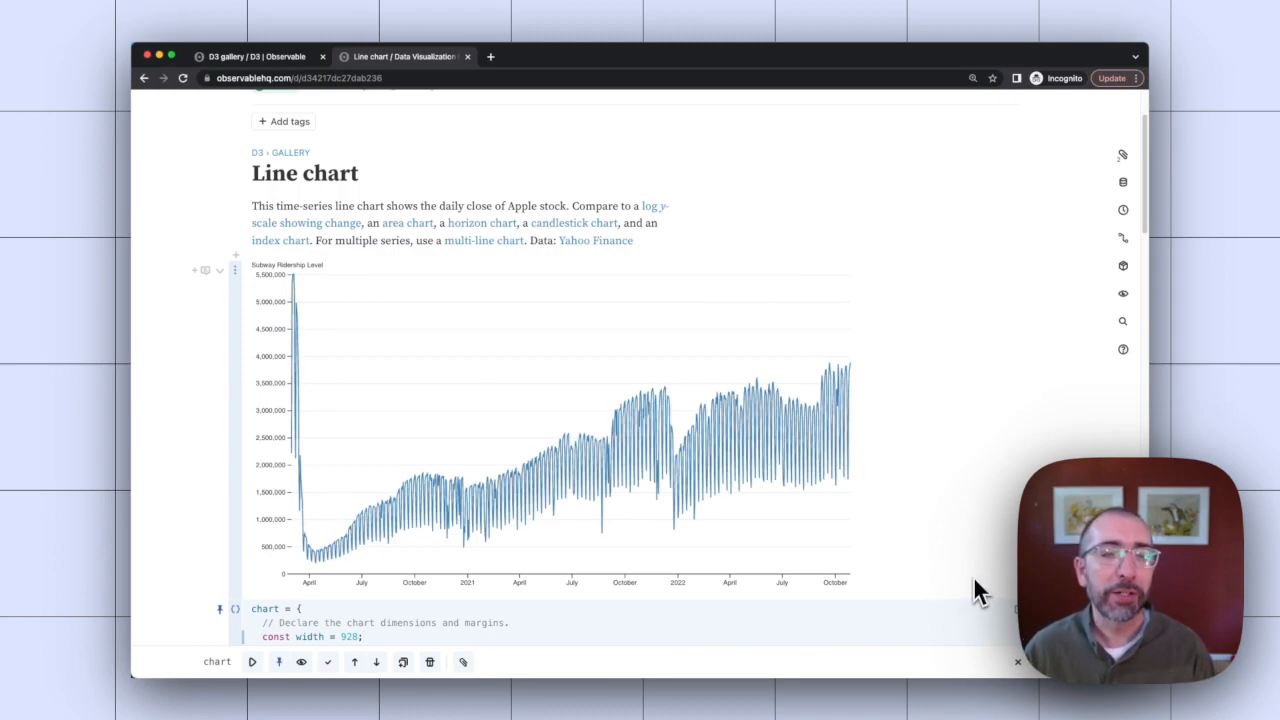